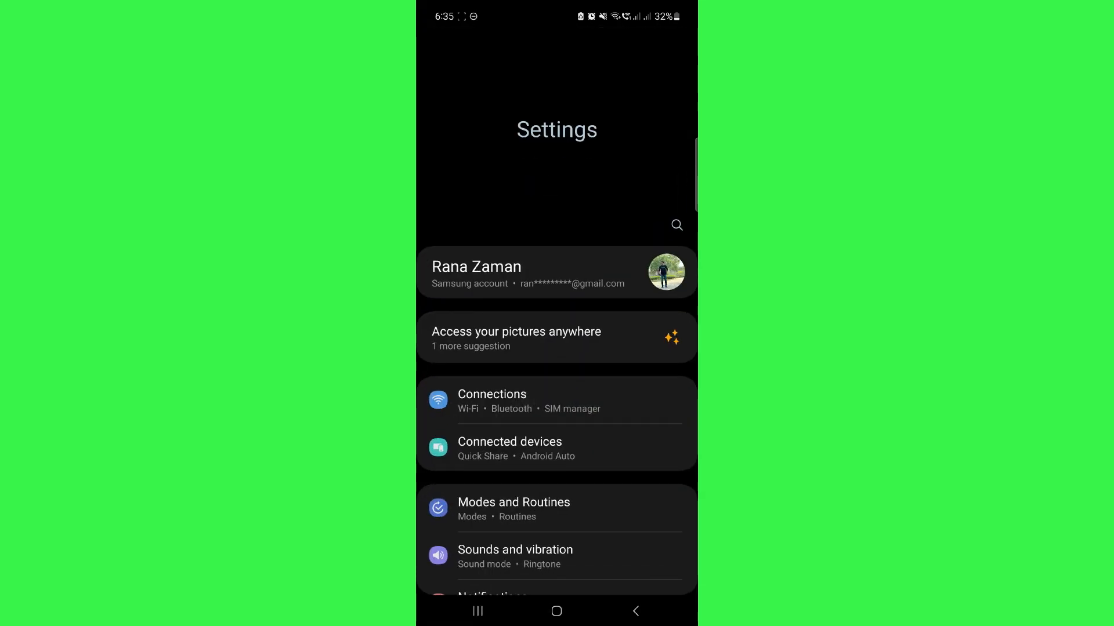
- Force stop GBWhatsApp from its App info page and confirm
scroll("down", 3)
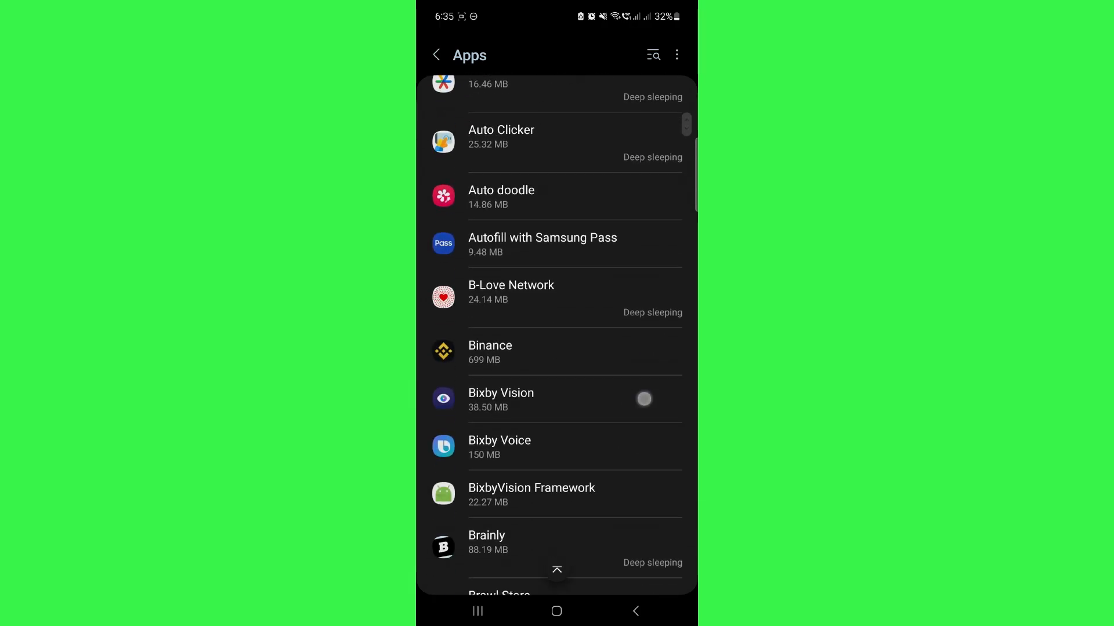
scroll("down", 3)
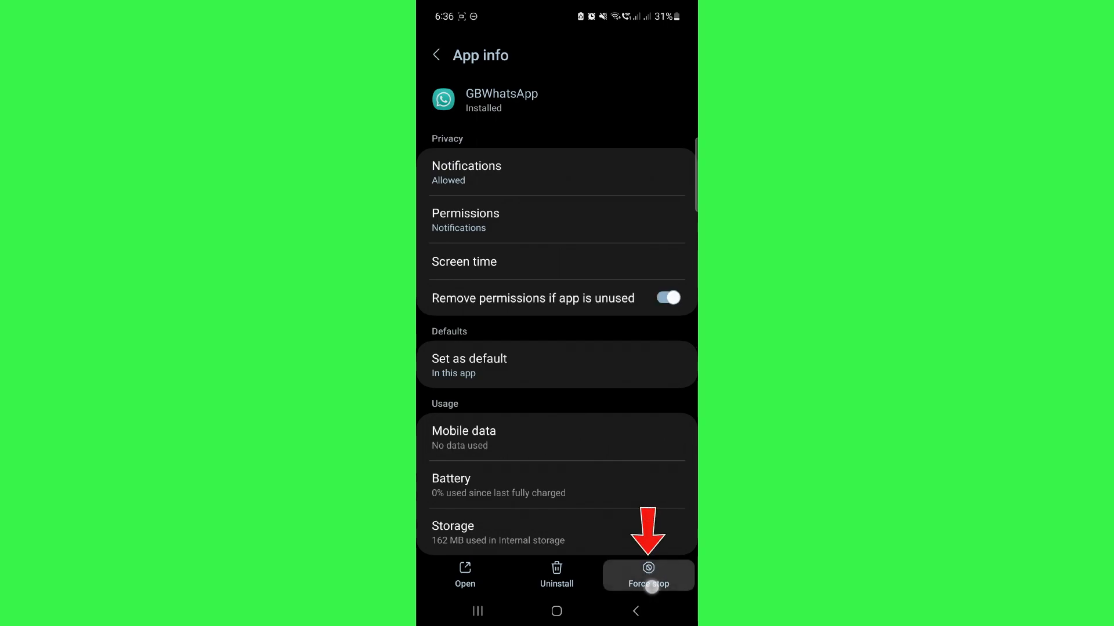
left_click(647, 576)
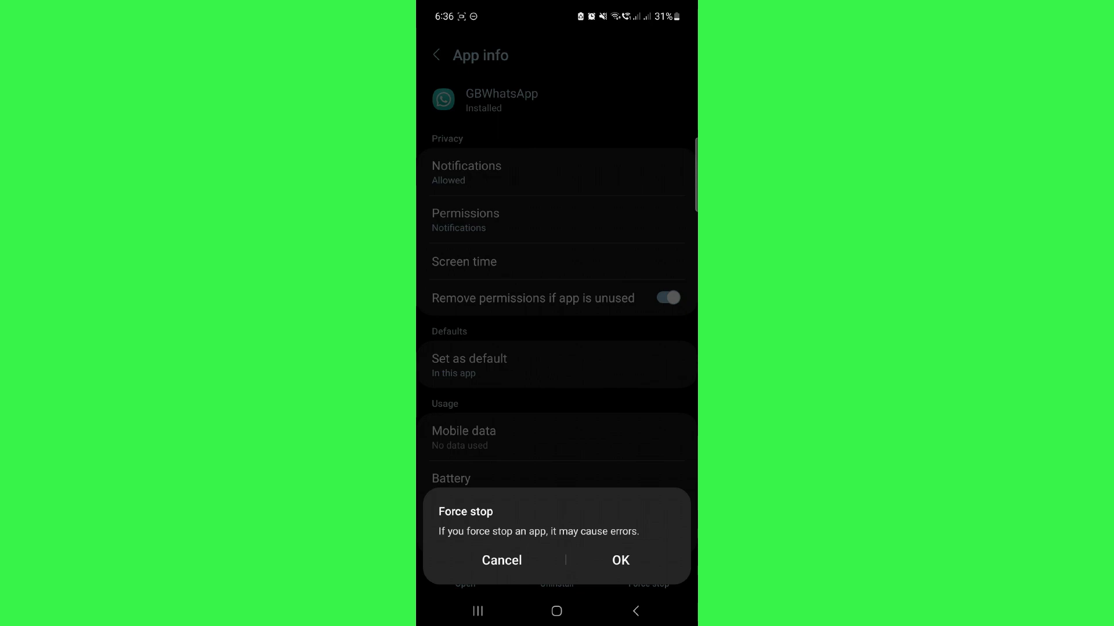
left_click(501, 561)
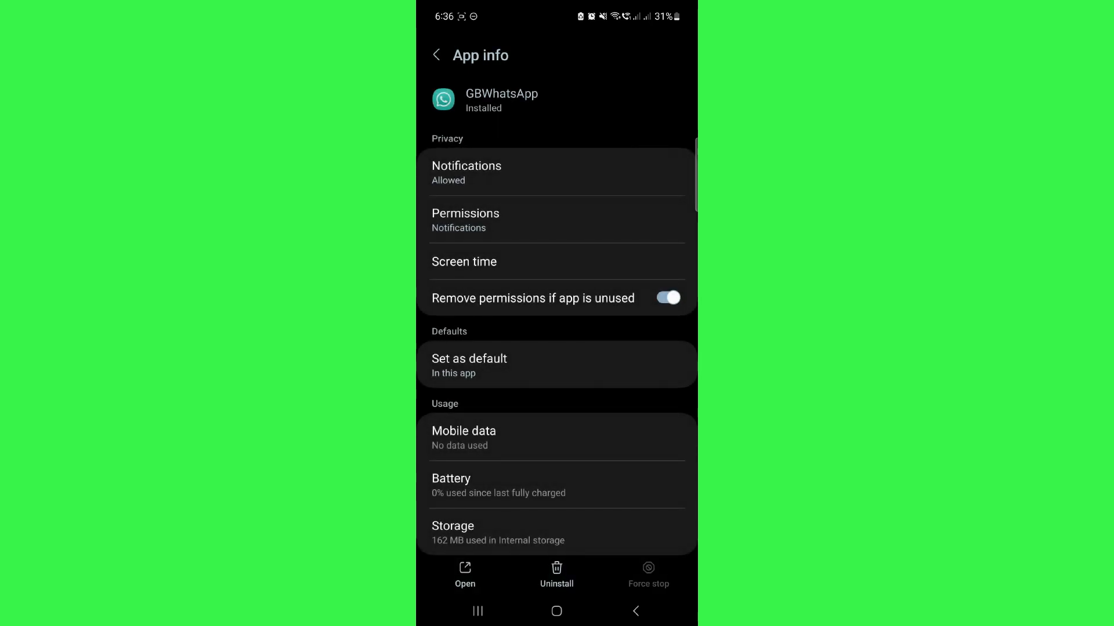
- Clear GBWhatsApp's cached data from its Storage details
left_click(556, 532)
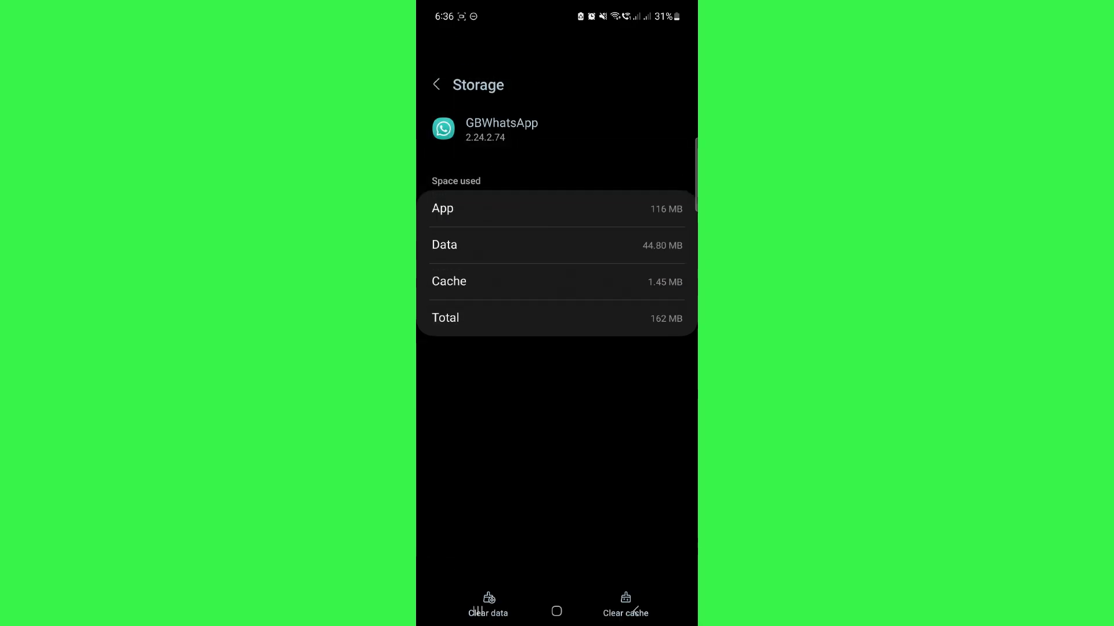
left_click(625, 609)
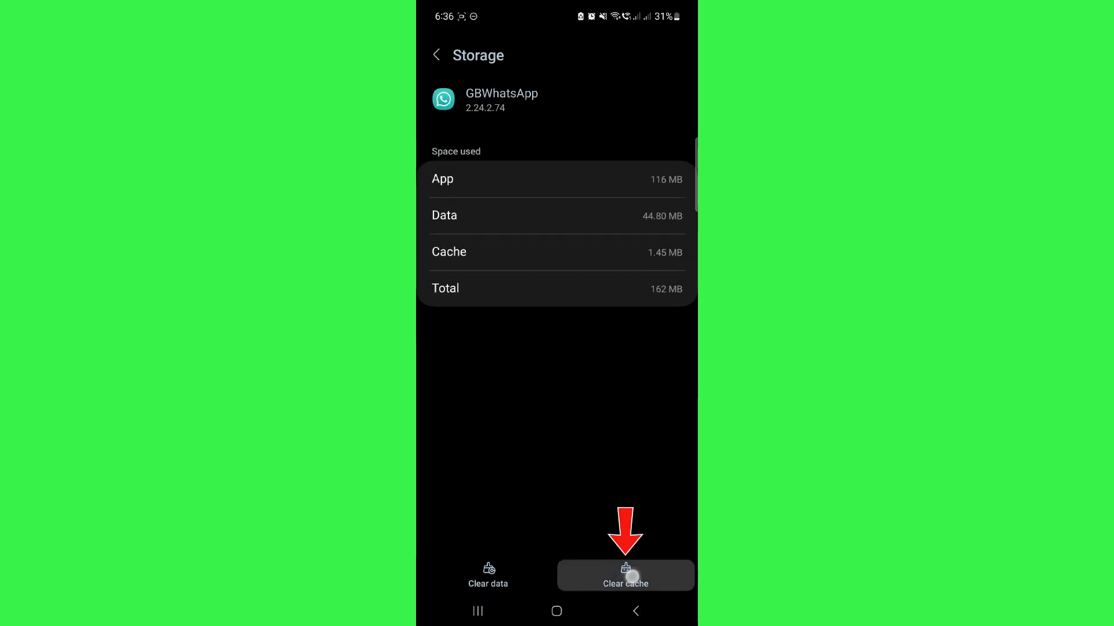
left_click(625, 575)
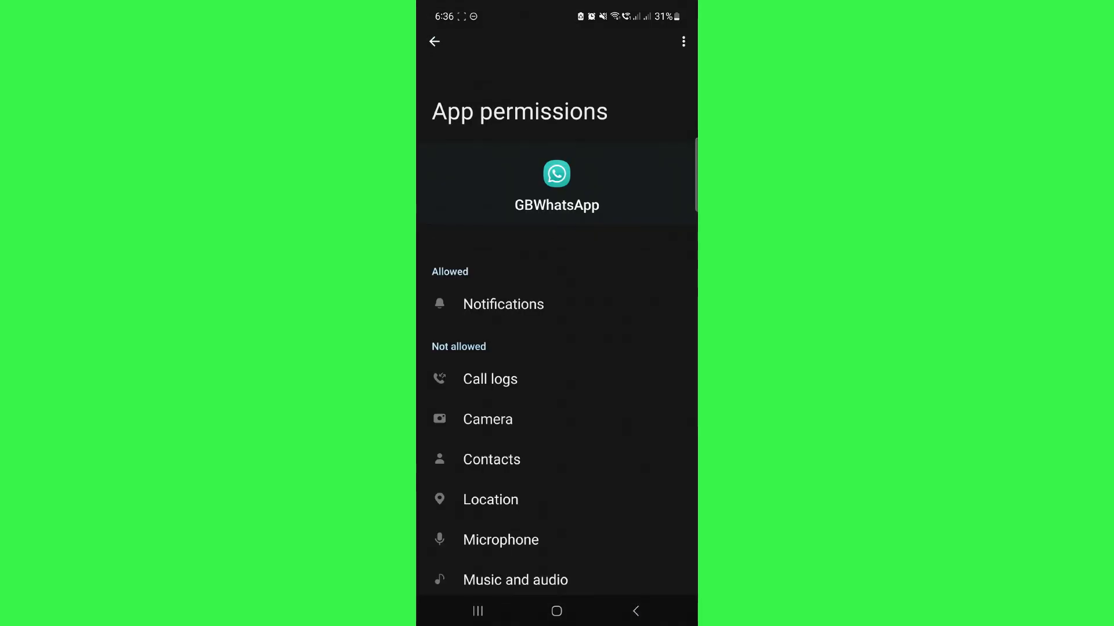
- Scroll through GBWhatsApp's App permissions before backing out to Settings
scroll("down", 3)
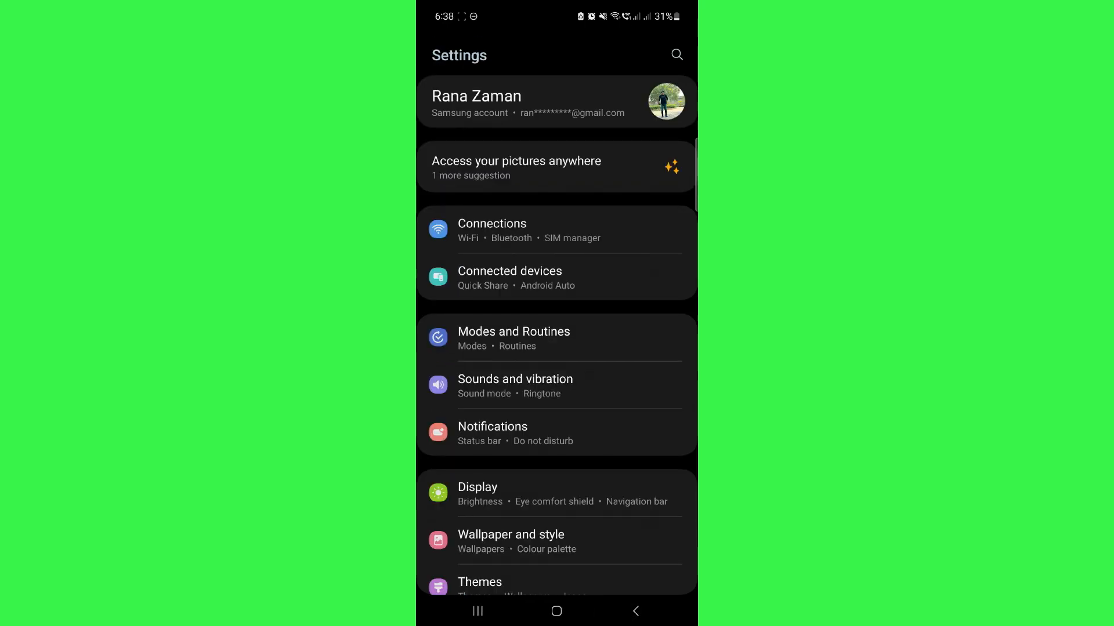
- Search Settings for 'date and' and go to the Date and time result
type("date and")
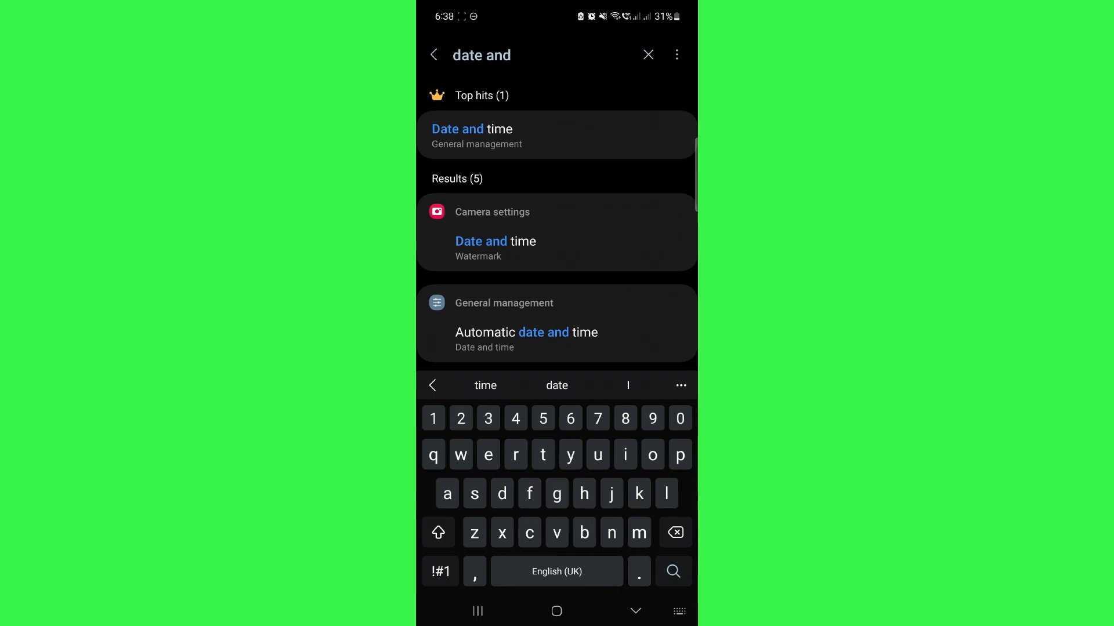
left_click(557, 135)
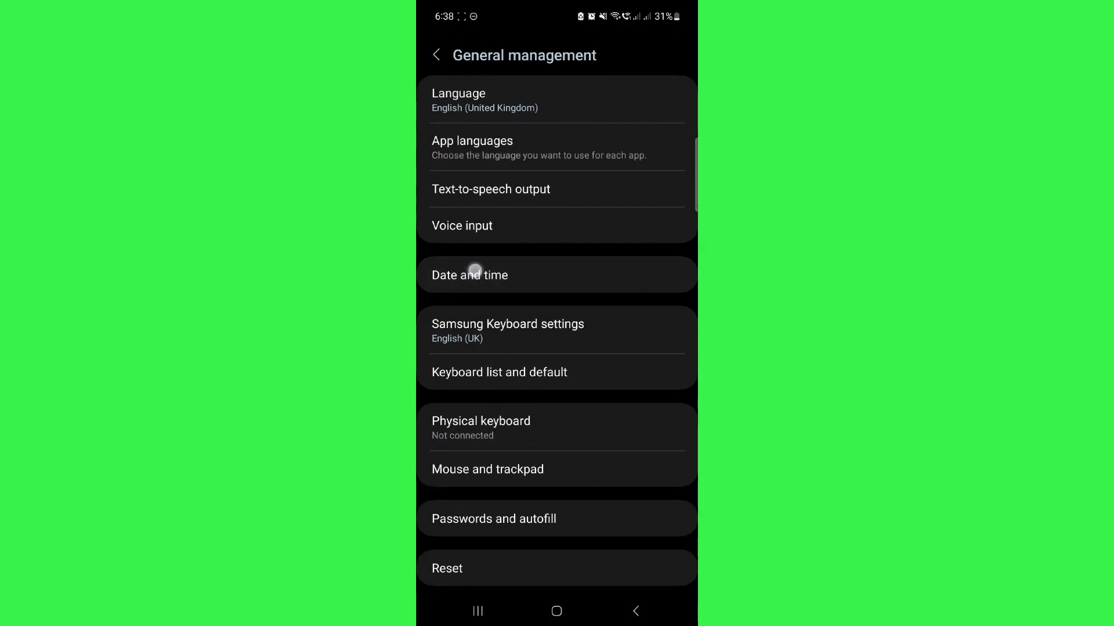
- Disable automatic date and time, set 19:41 with 24-hour format, then go Home
left_click(470, 275)
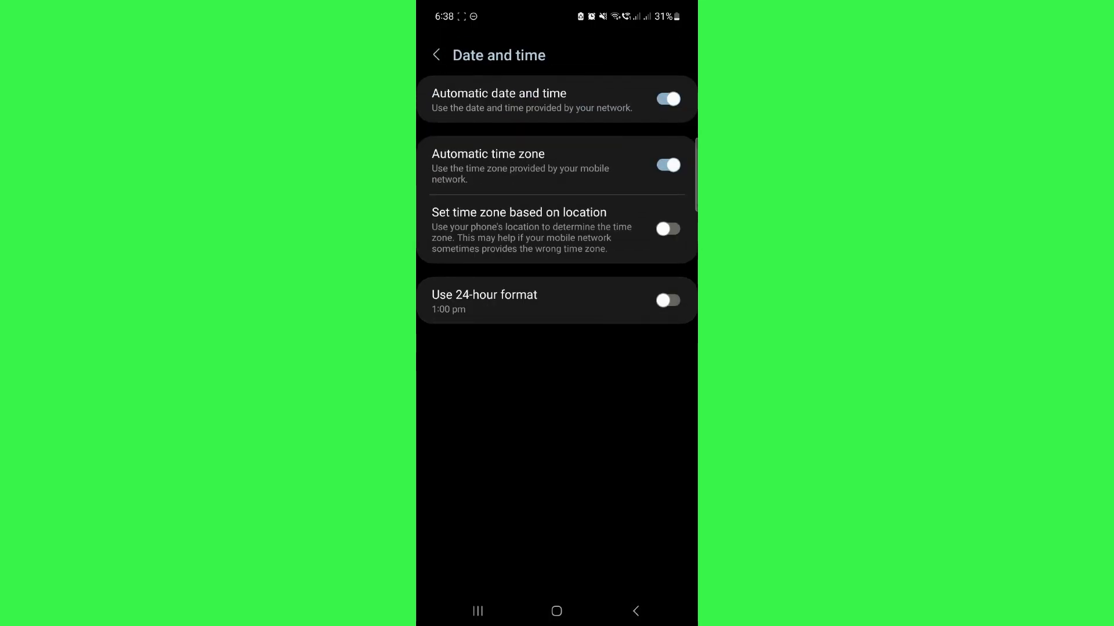
left_click(666, 98)
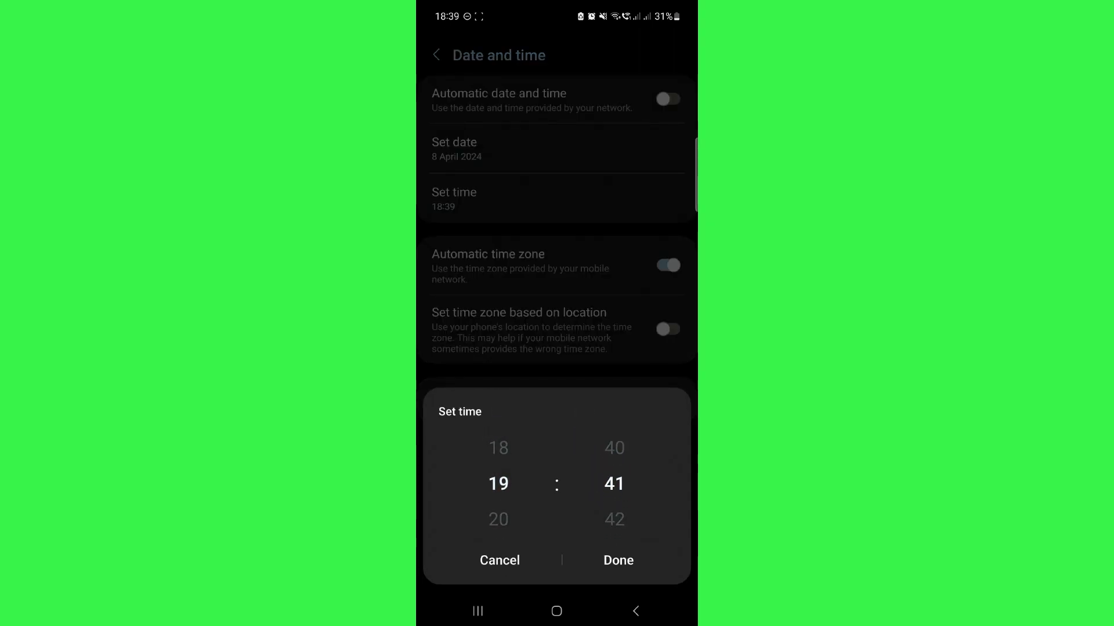
left_click(617, 560)
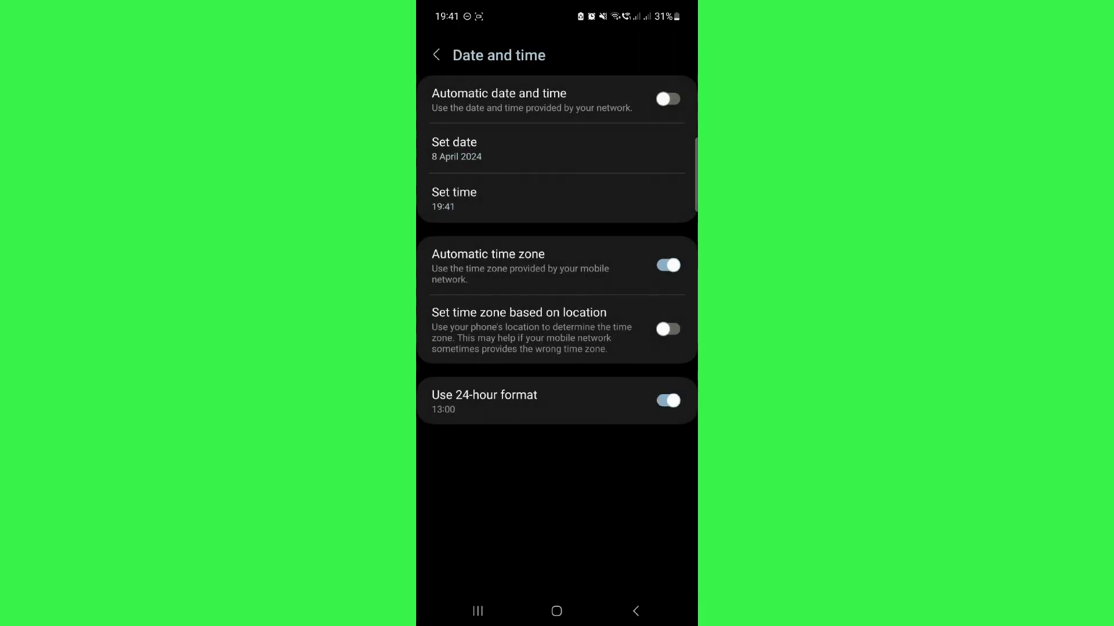
left_click(555, 611)
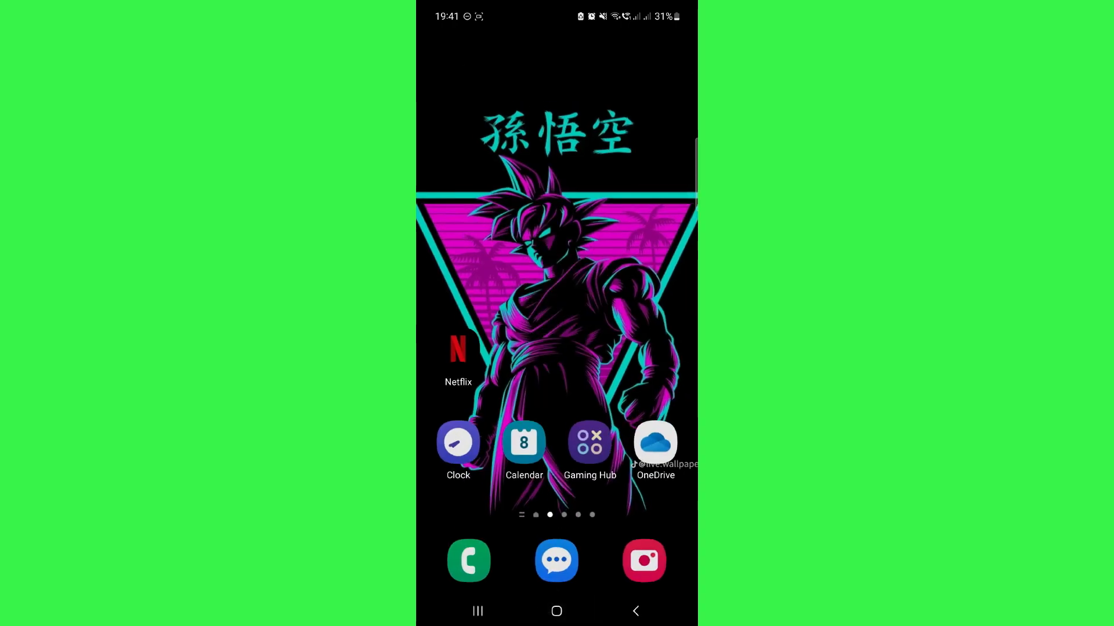